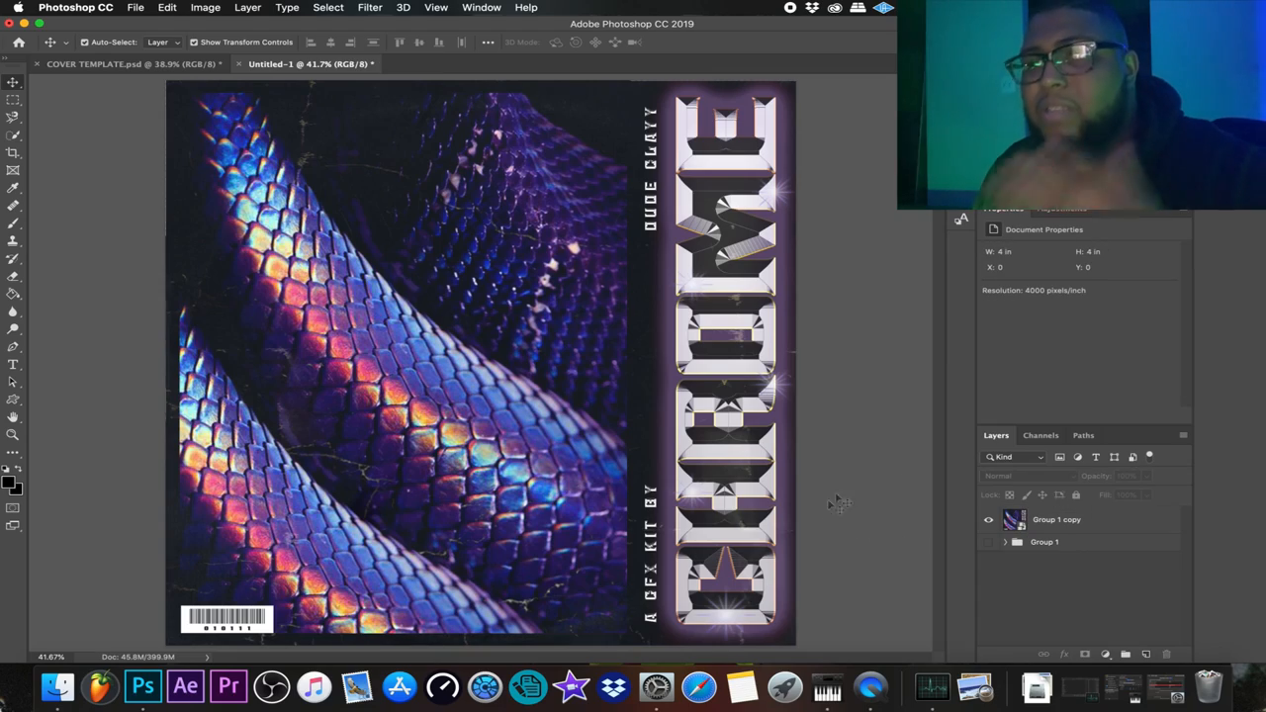
mouse_move(1013, 520)
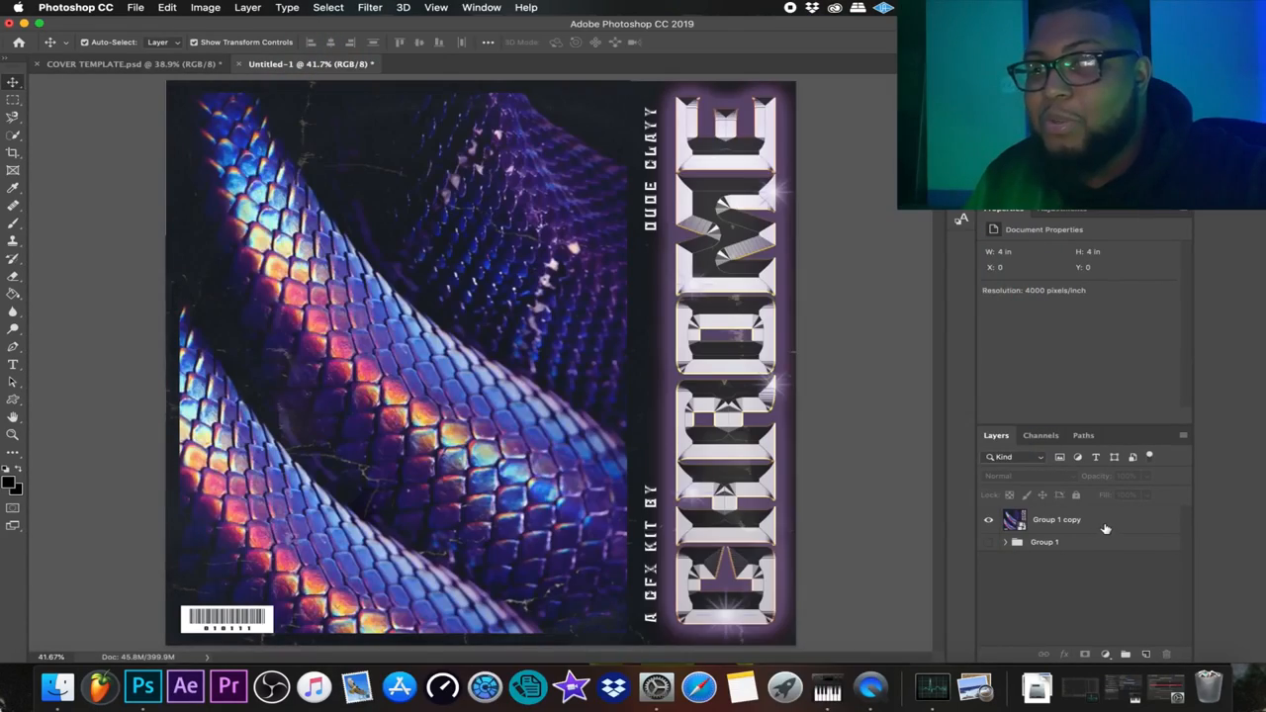
- Bring up Add Noise (Filter > Noise) for the merged Group 1 copy smart object
left_click(360, 8)
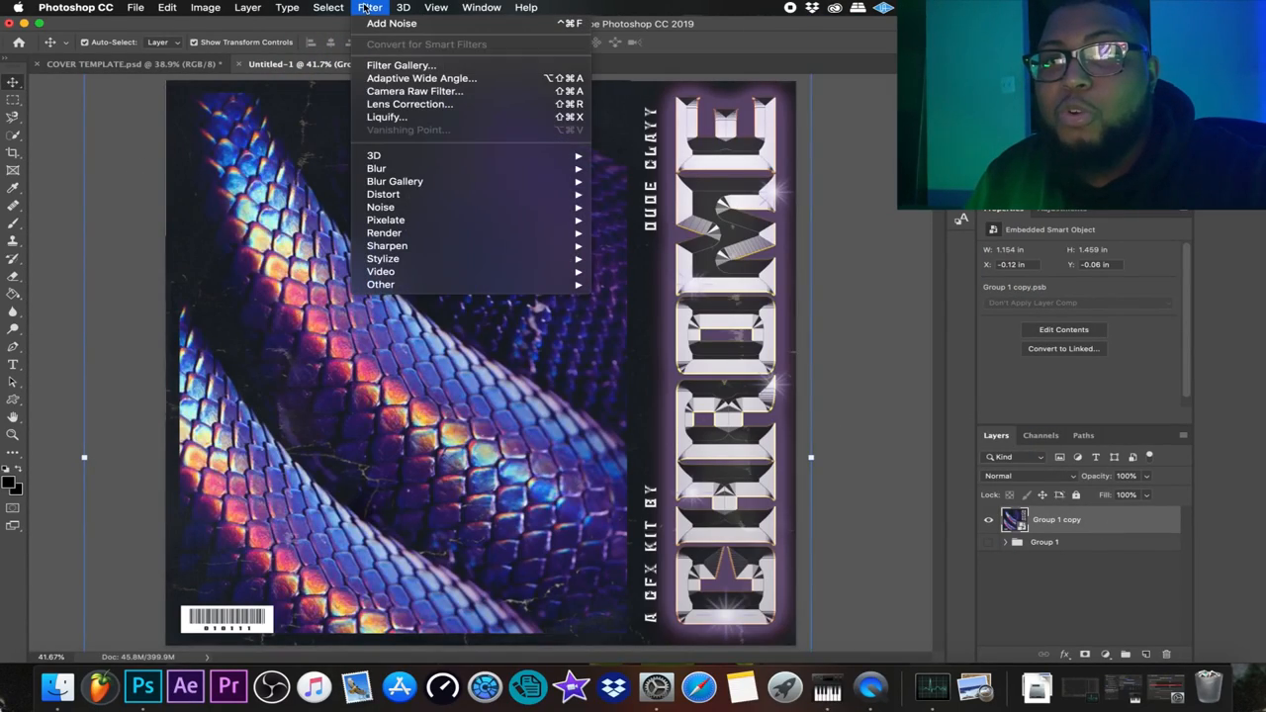
mouse_move(396, 208)
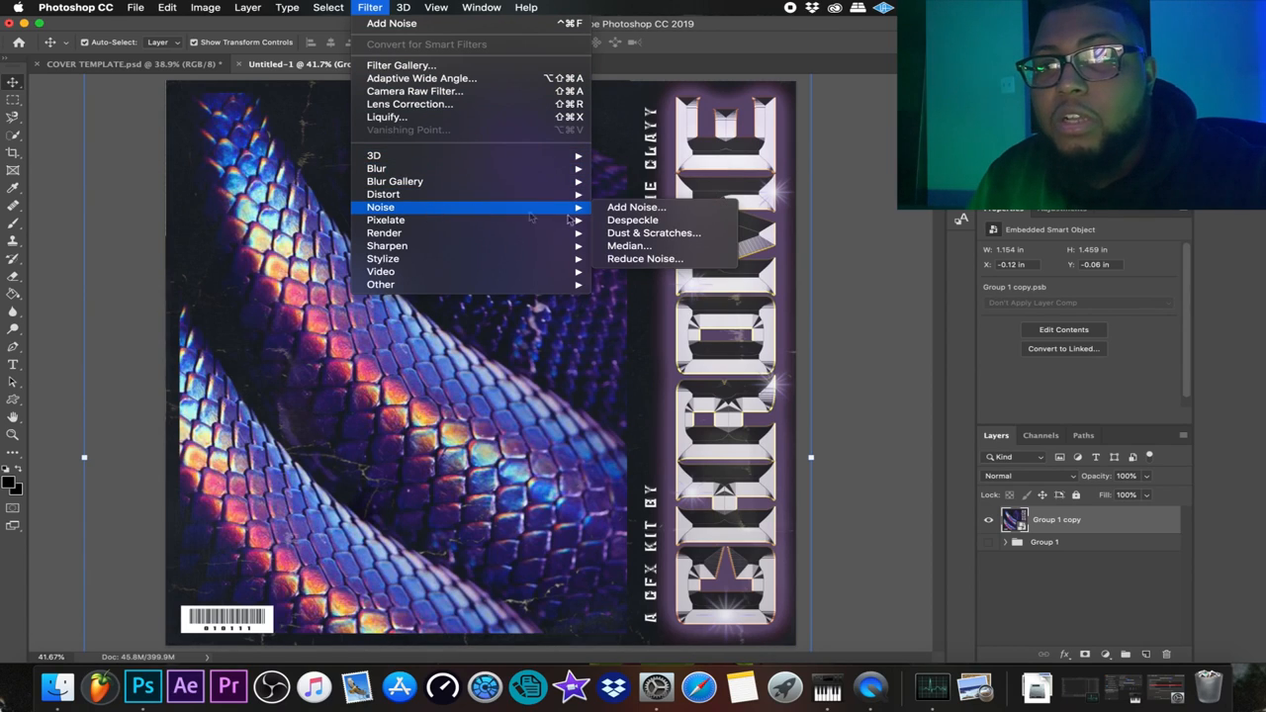
left_click(633, 208)
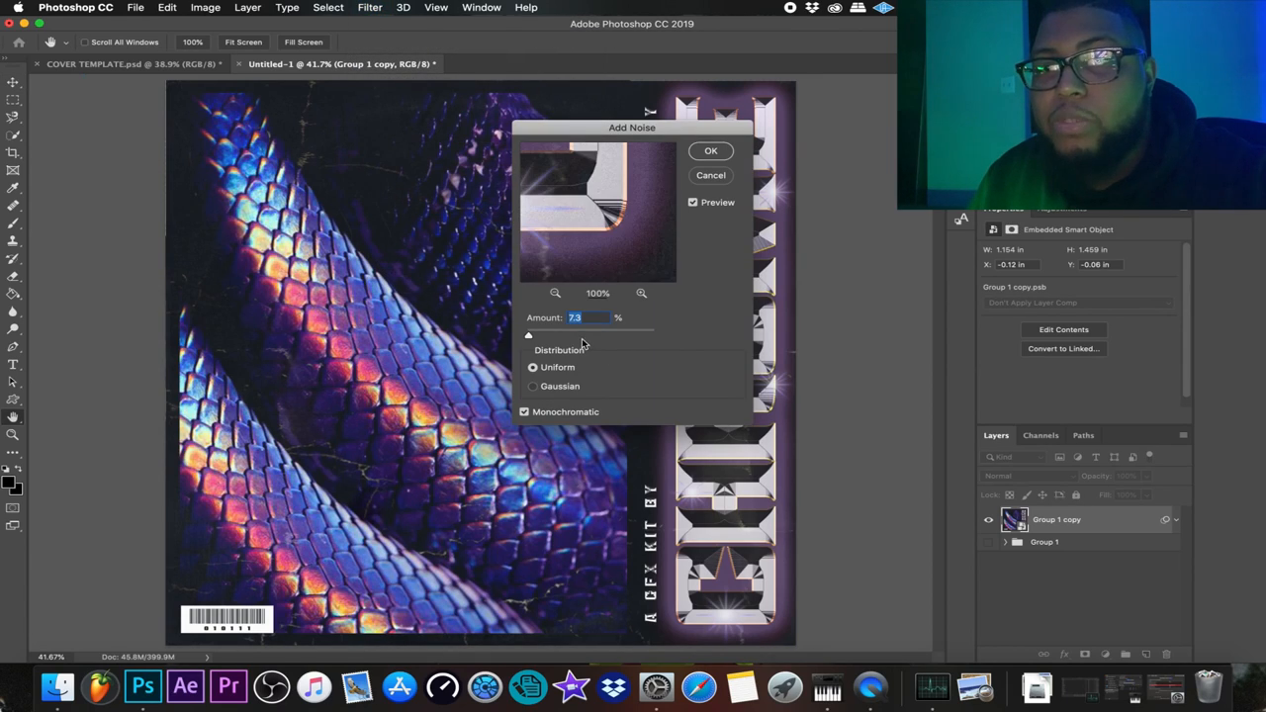